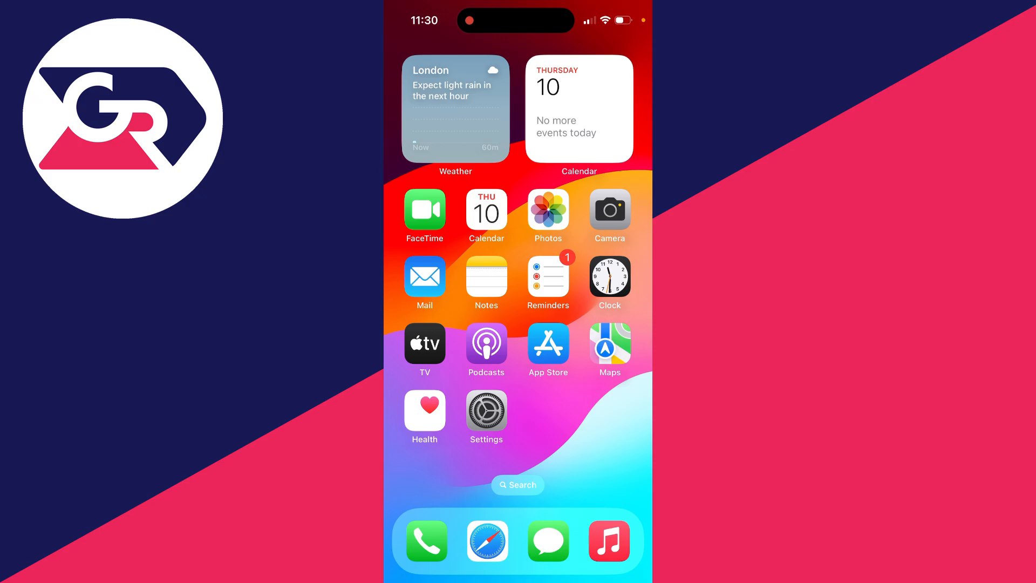
Launch Messages from the dock so the 'Face ID Required' lock prompt appears.
left_click(548, 540)
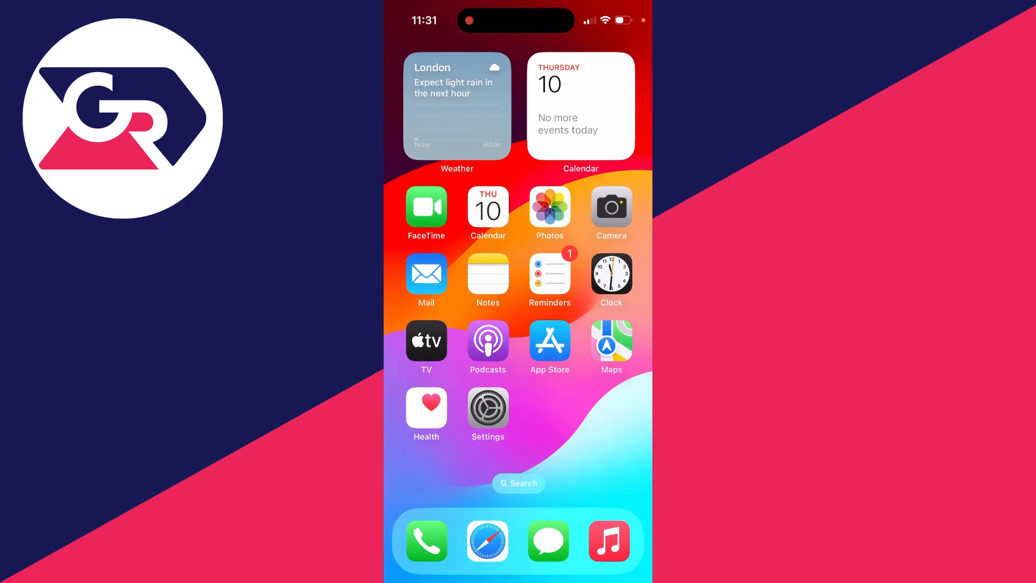
left_click(548, 540)
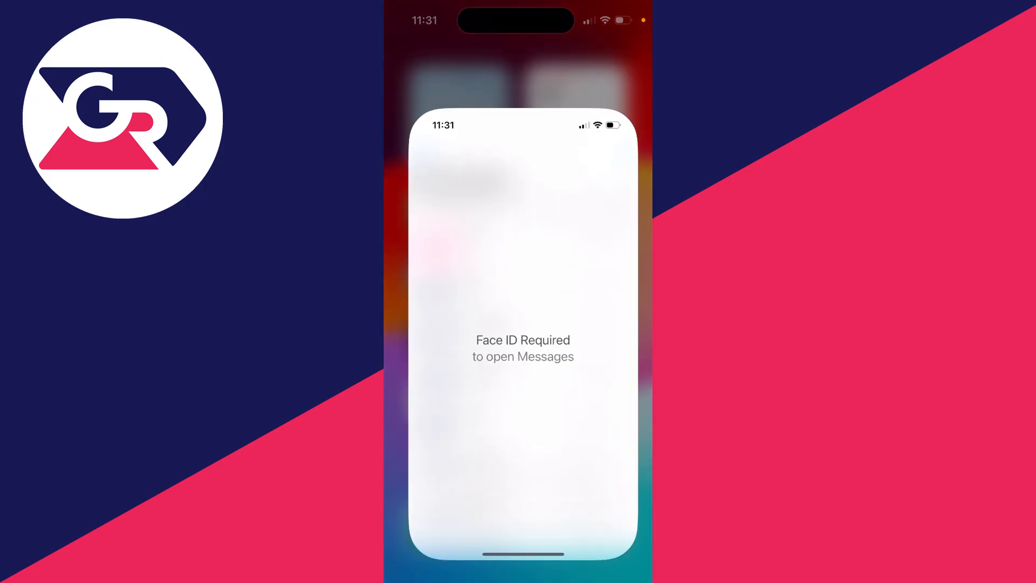